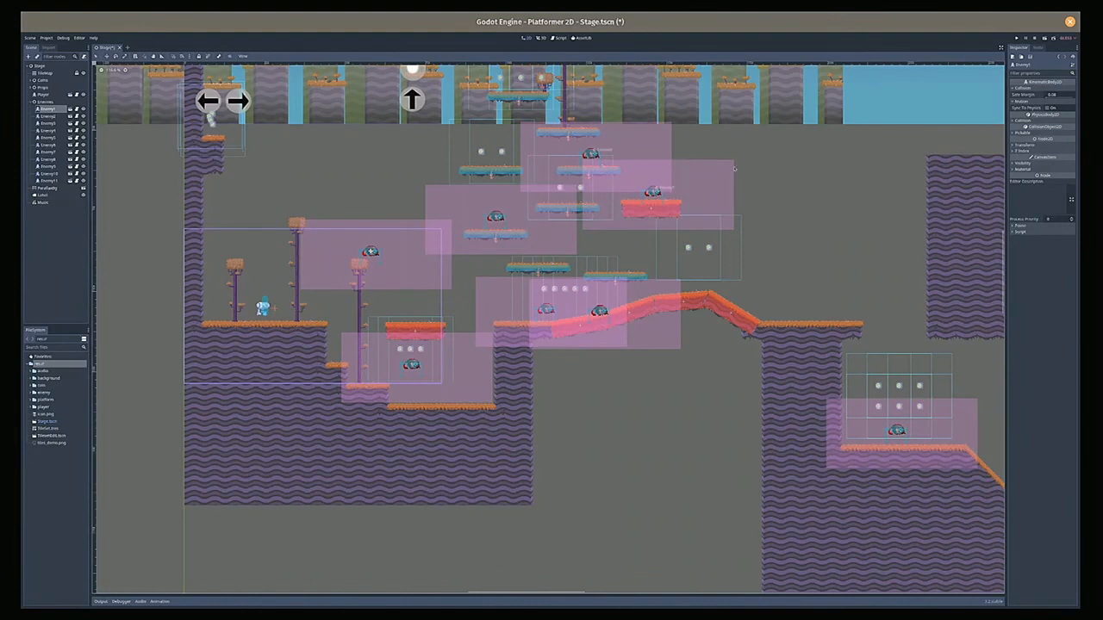
# Step: Save the Platformer 2D stage scene and run it in a game window
pyautogui.press('ctrl+s')
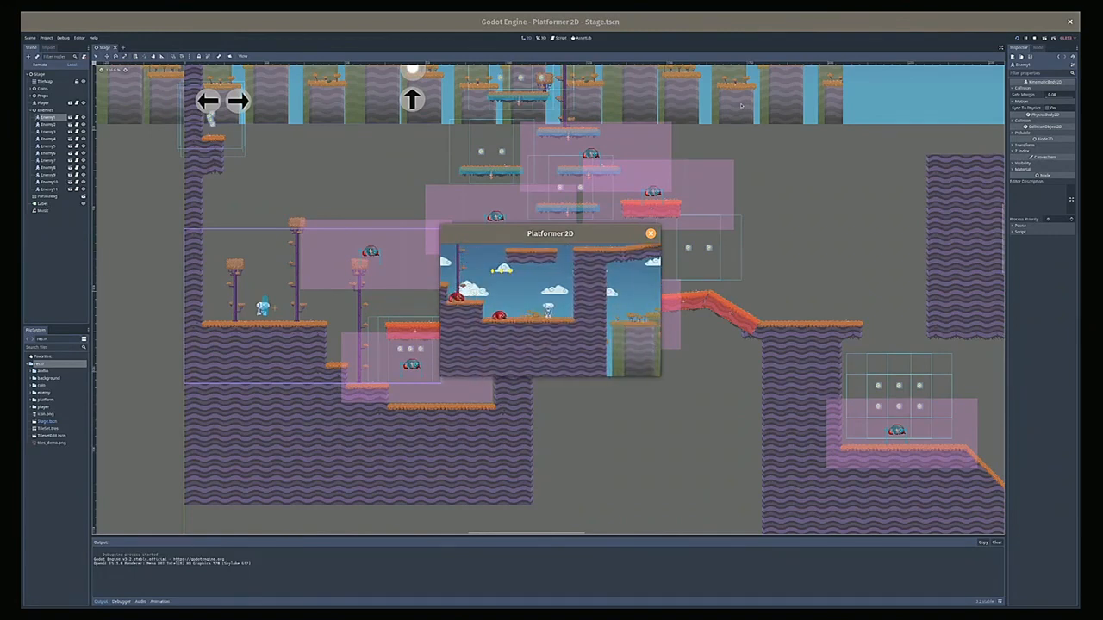
# Step: Close the running Platformer 2D game window to return to the stage editor
pyautogui.click(651, 234)
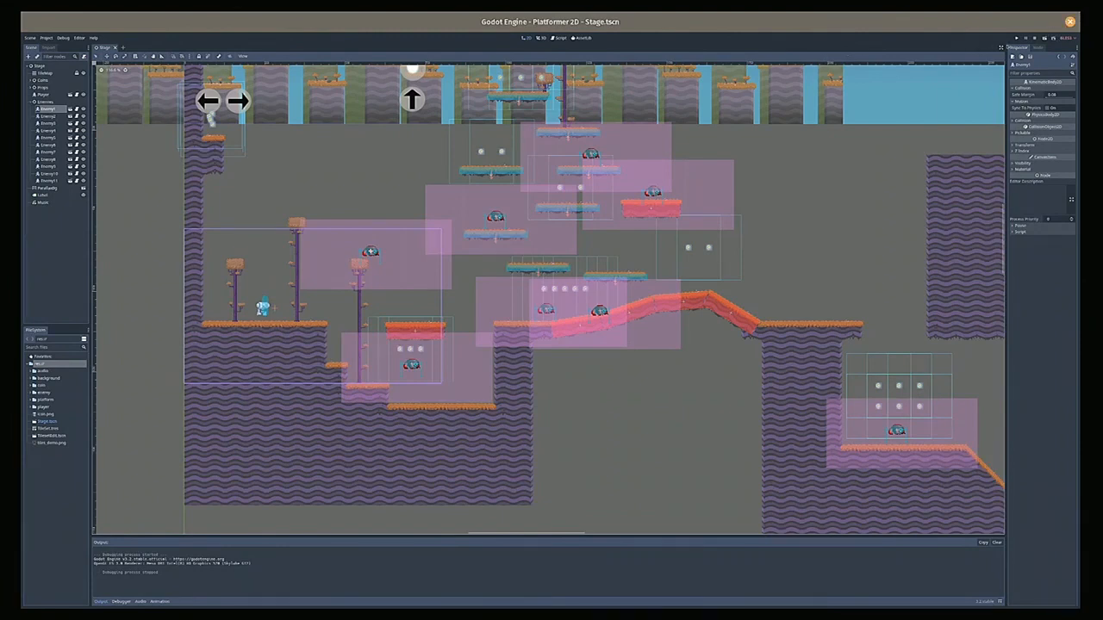
pyautogui.moveTo(844, 29)
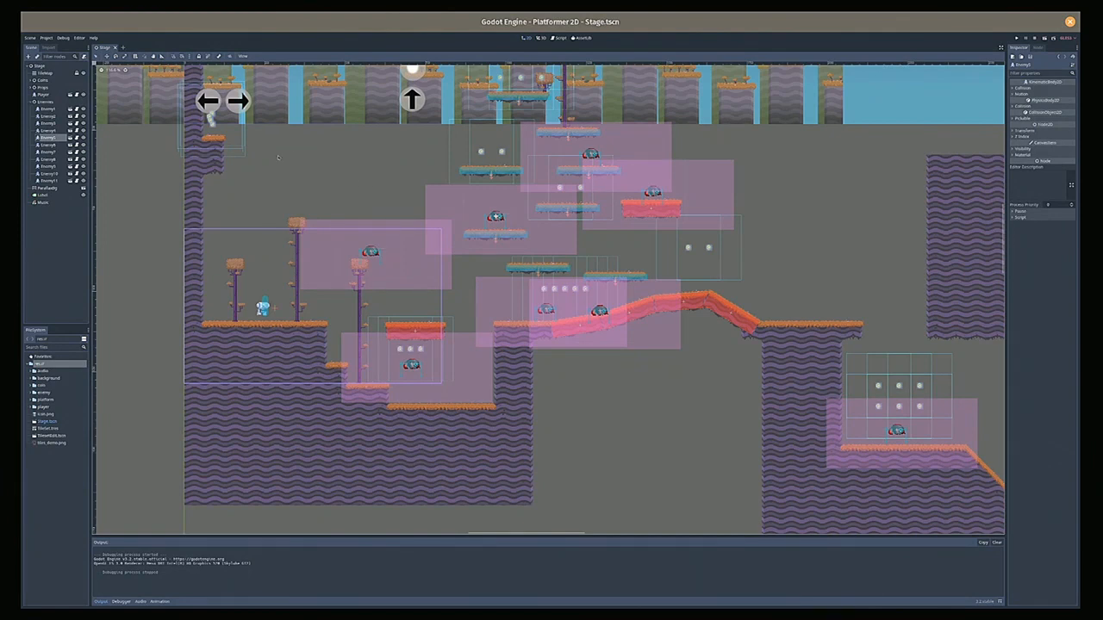
pyautogui.moveTo(126, 157)
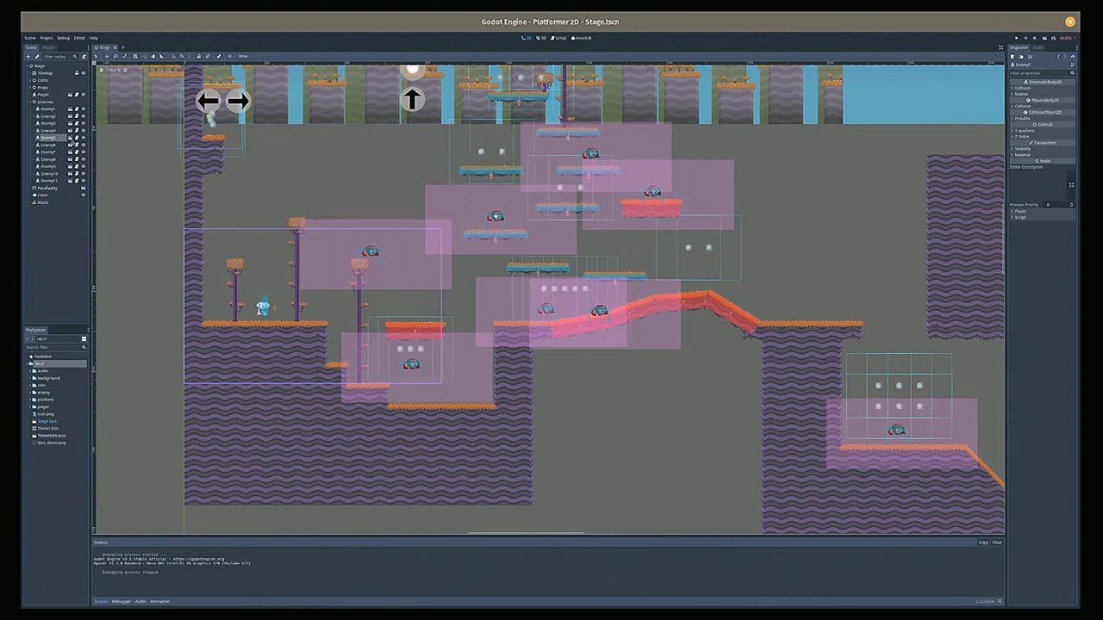
# Step: Open Enemy.tscn in its own editor tab from the Enemy instance node
pyautogui.click(125, 47)
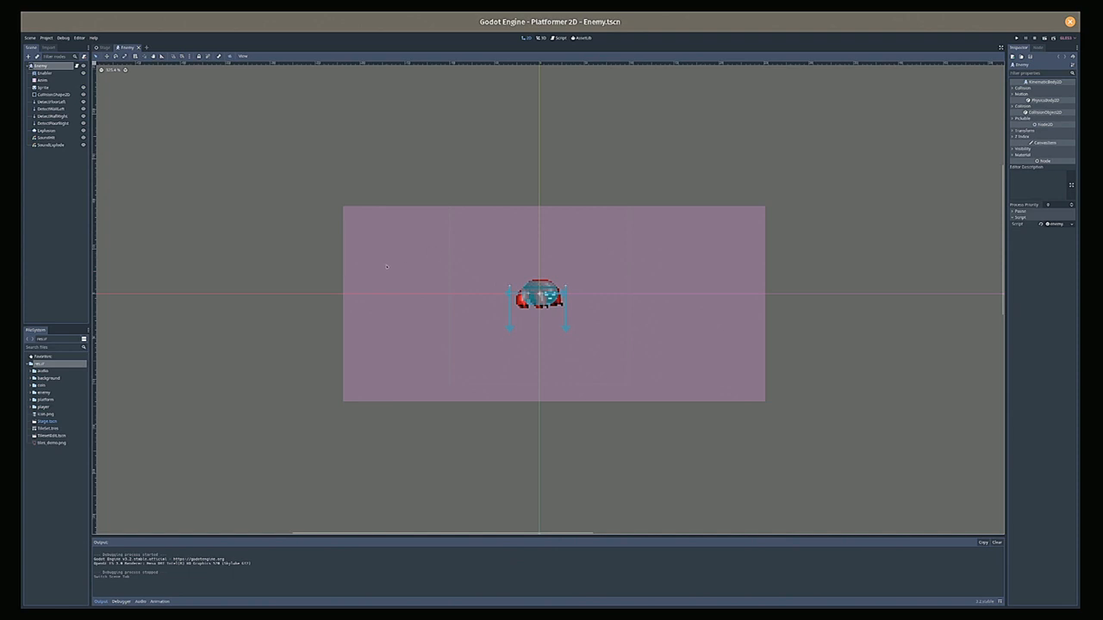
pyautogui.moveTo(601, 285)
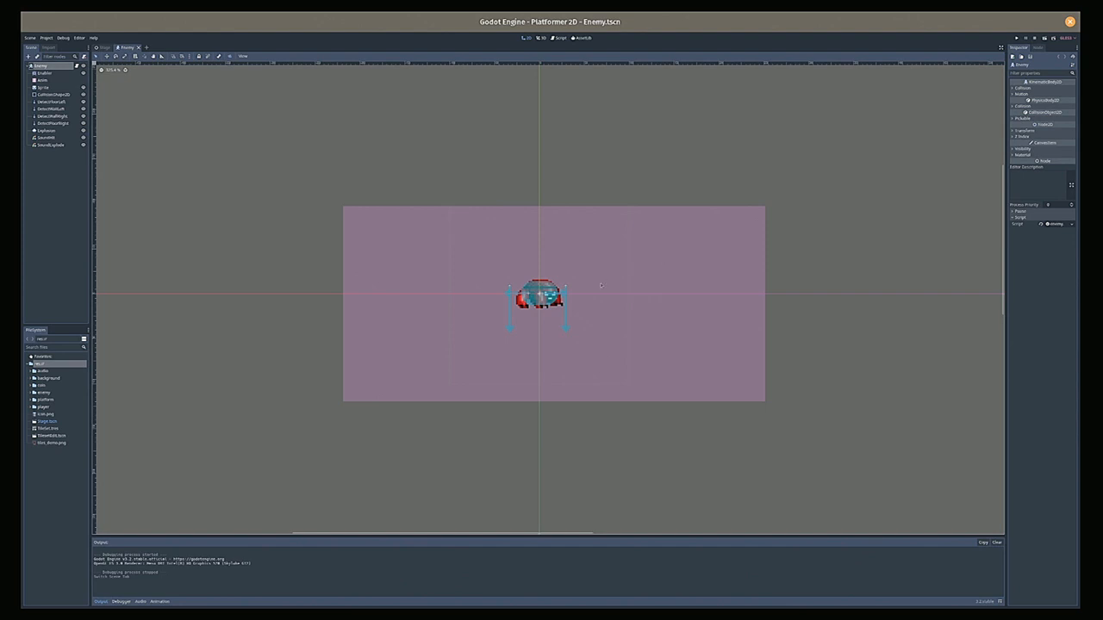
pyautogui.moveTo(422, 243)
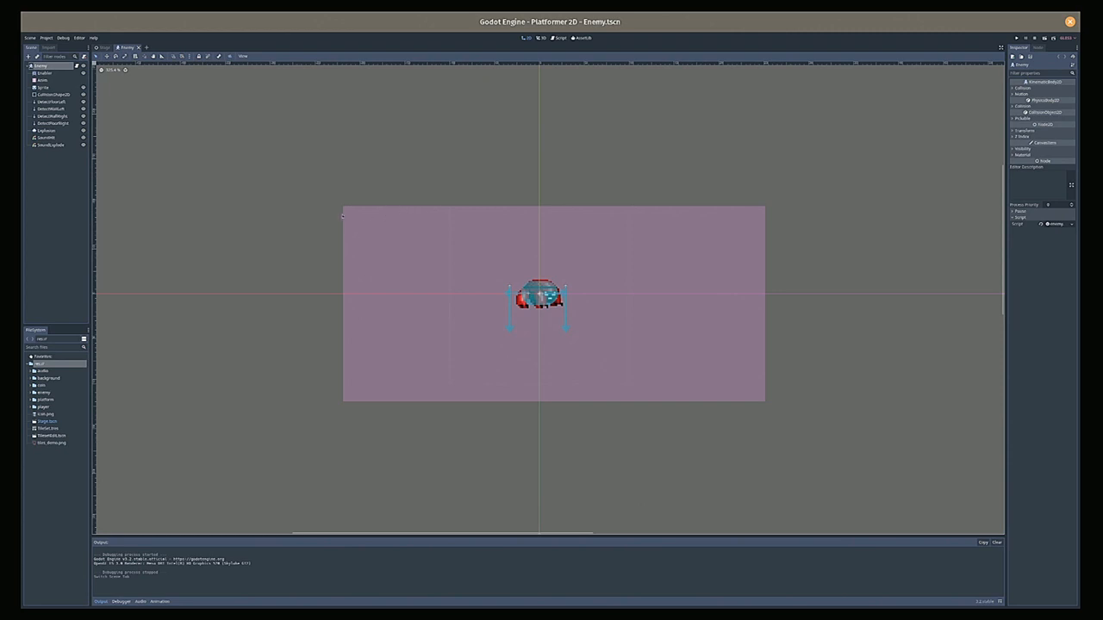
pyautogui.moveTo(335, 140)
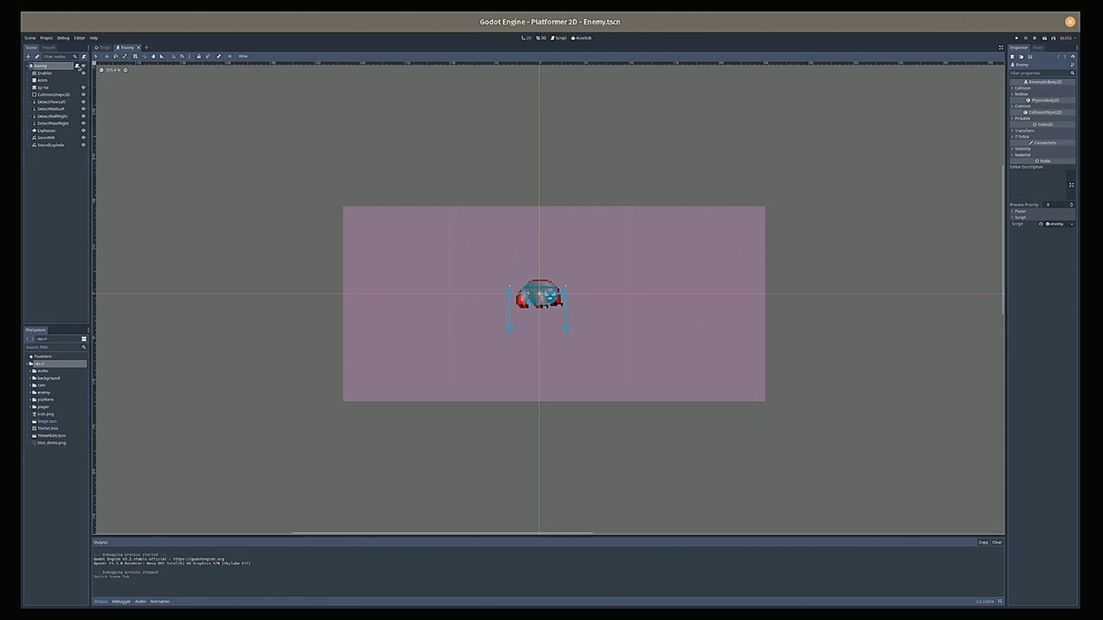
# Step: Open enemy.gd, the Enemy scene's attached script, in the Script editor
pyautogui.click(560, 38)
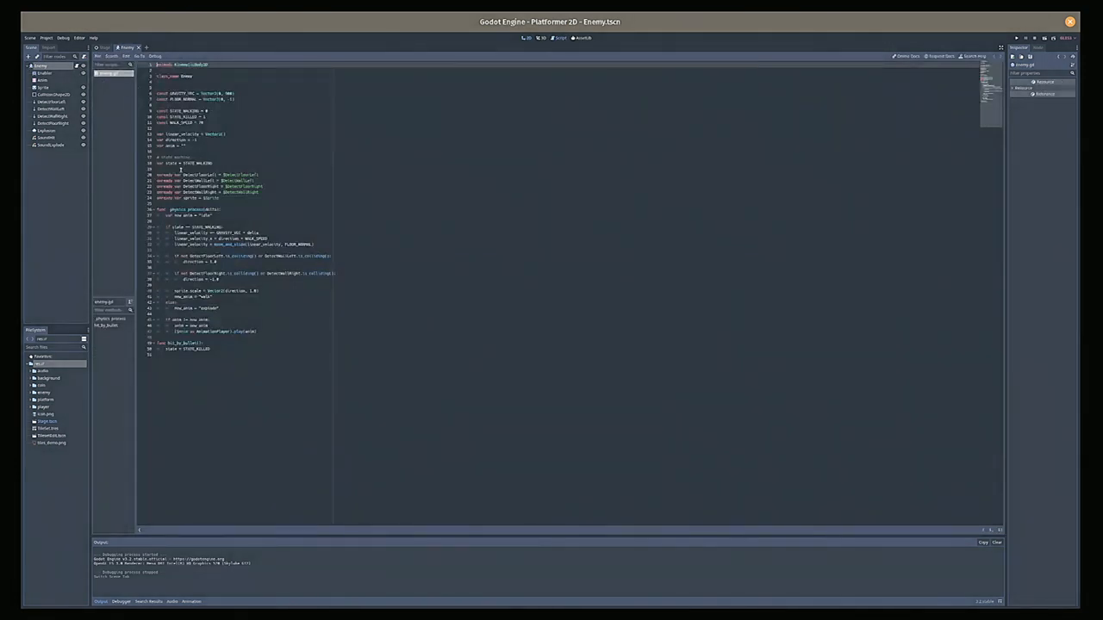
pyautogui.click(250, 192)
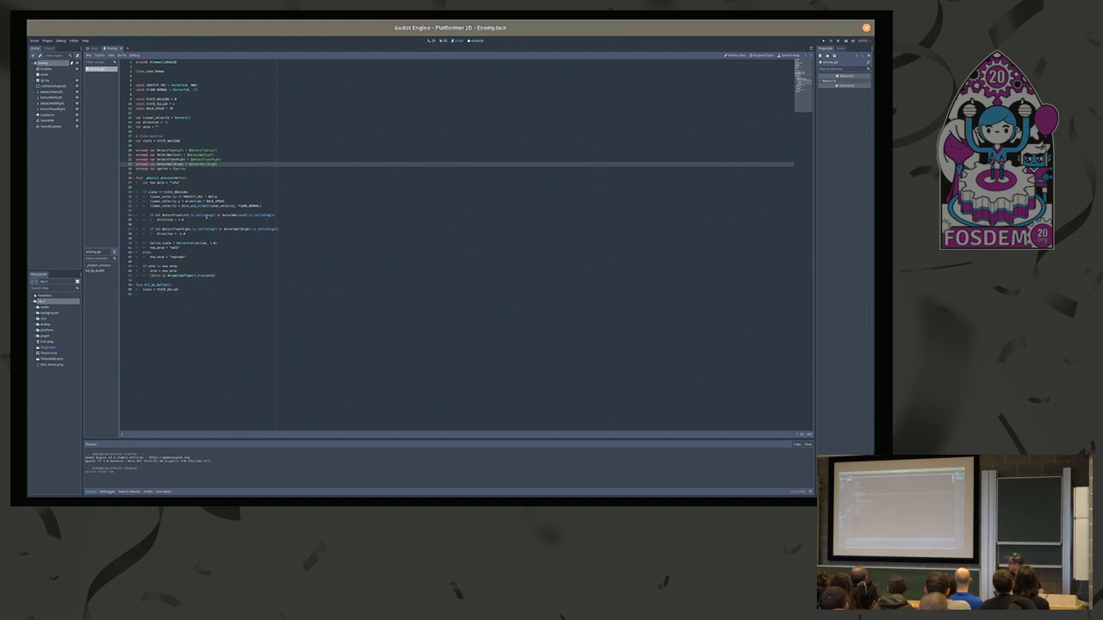
pyautogui.moveTo(255, 197)
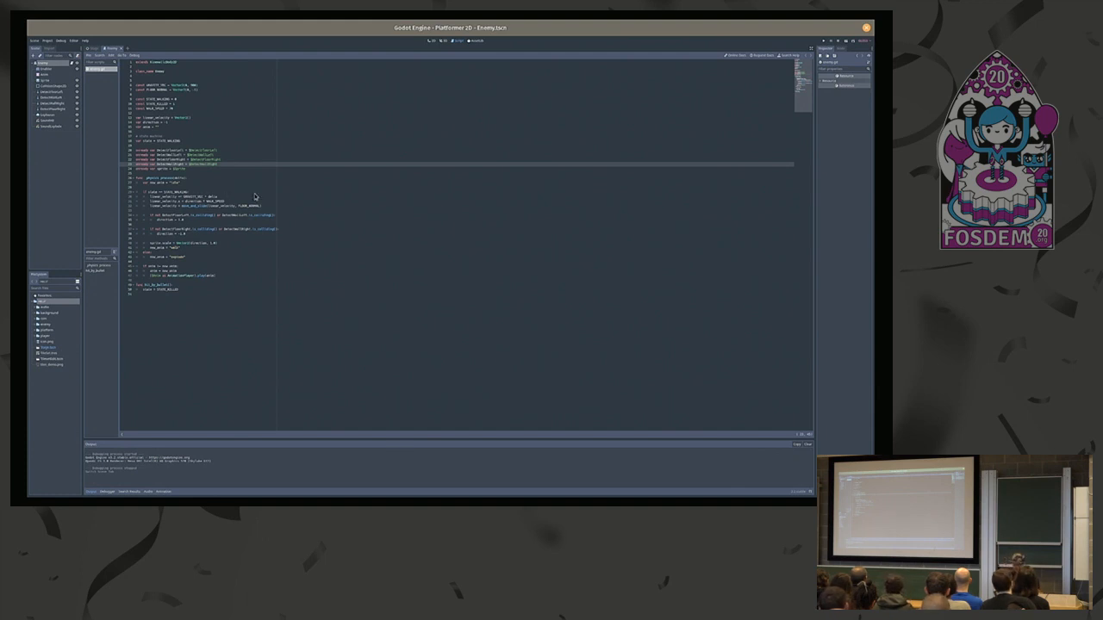